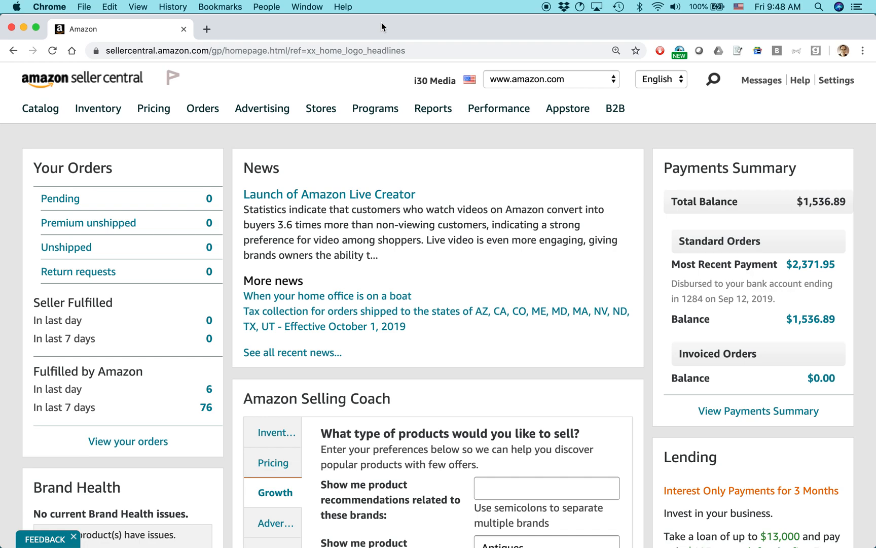
mouse_move(541, 161)
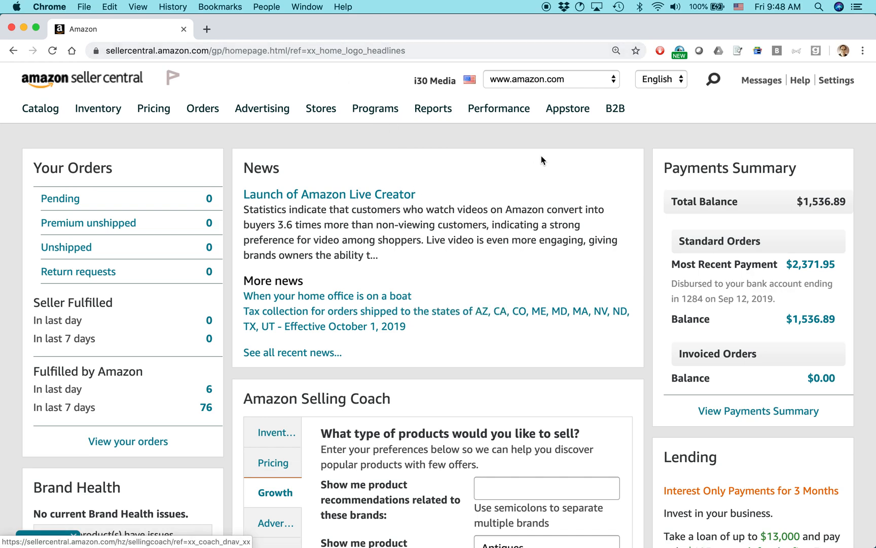
mouse_move(557, 143)
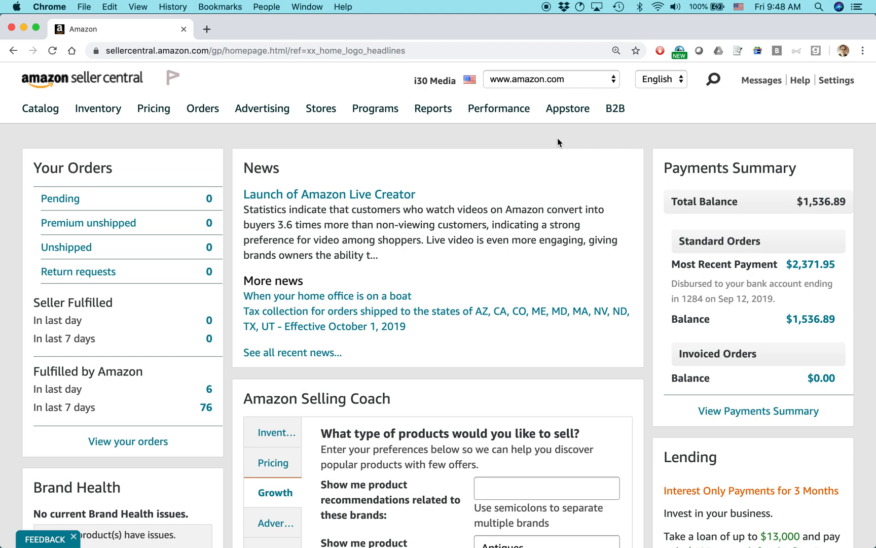
mouse_move(540, 149)
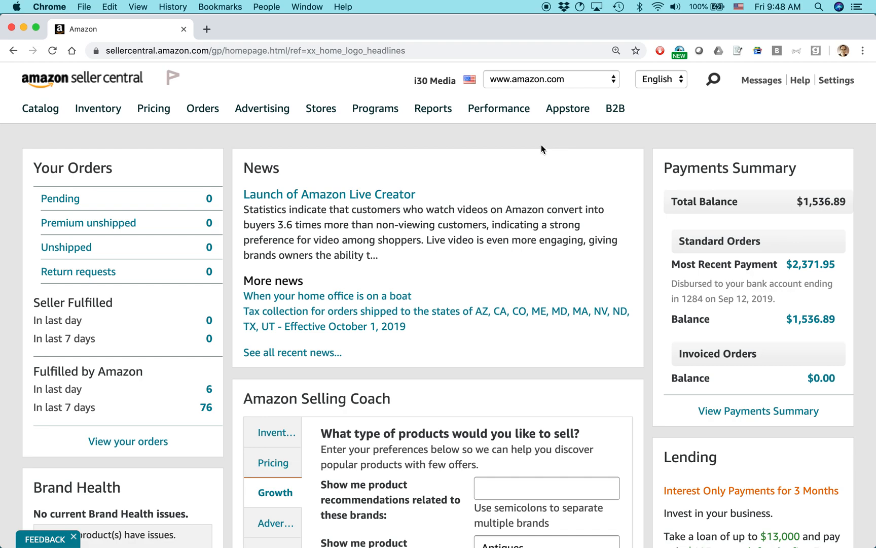
mouse_move(536, 143)
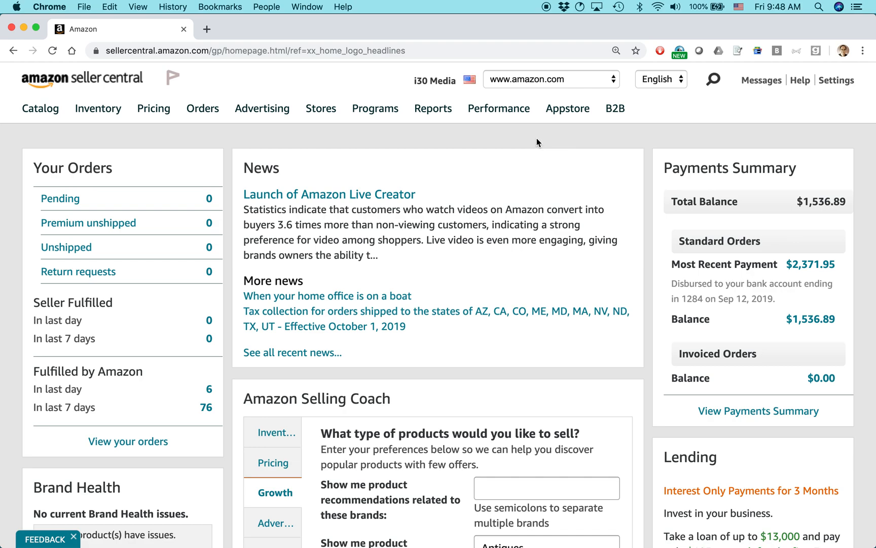
mouse_move(307, 101)
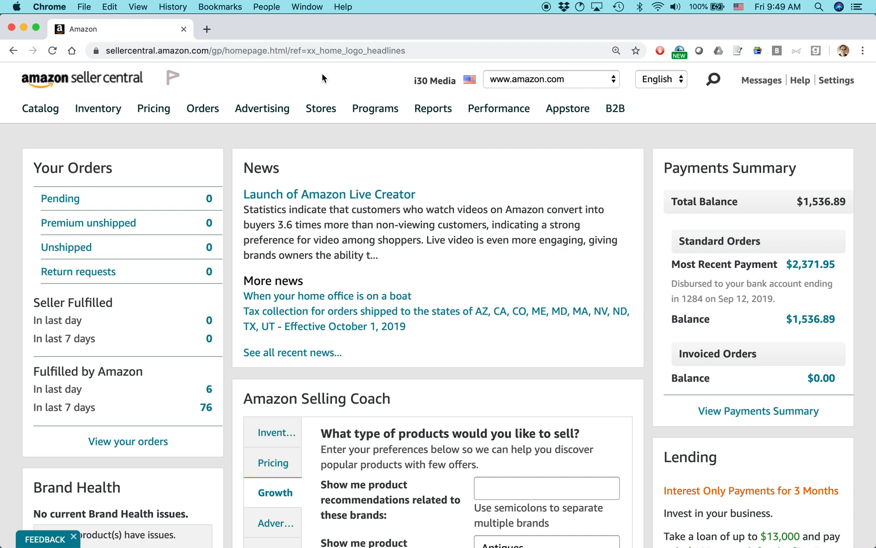
mouse_move(293, 84)
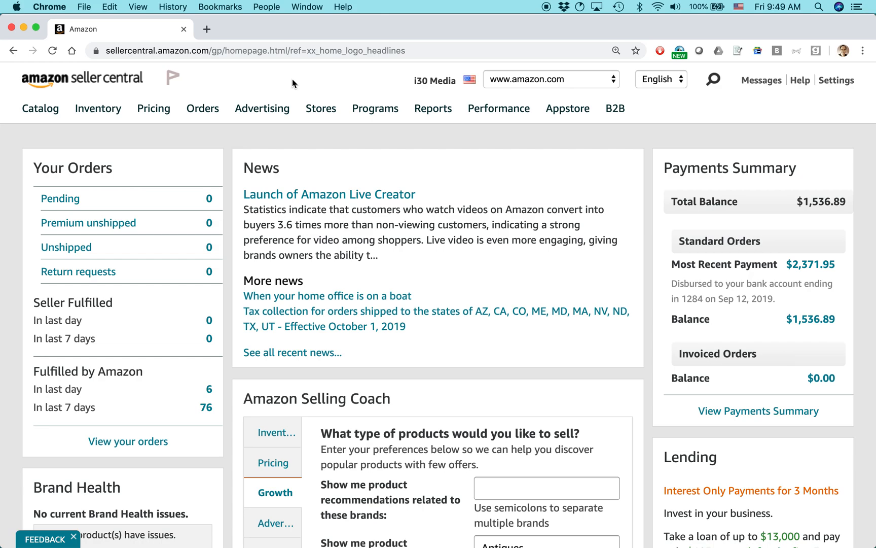
mouse_move(280, 83)
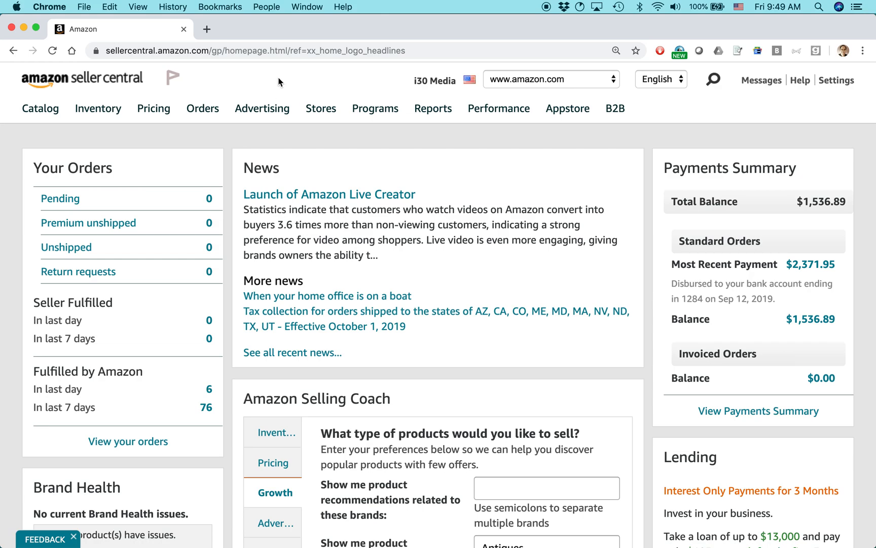
mouse_move(148, 108)
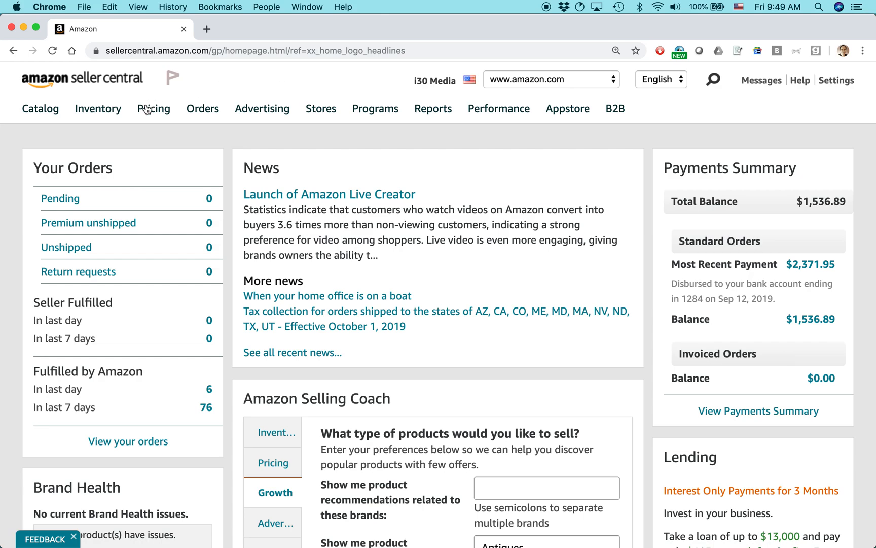
mouse_move(95, 130)
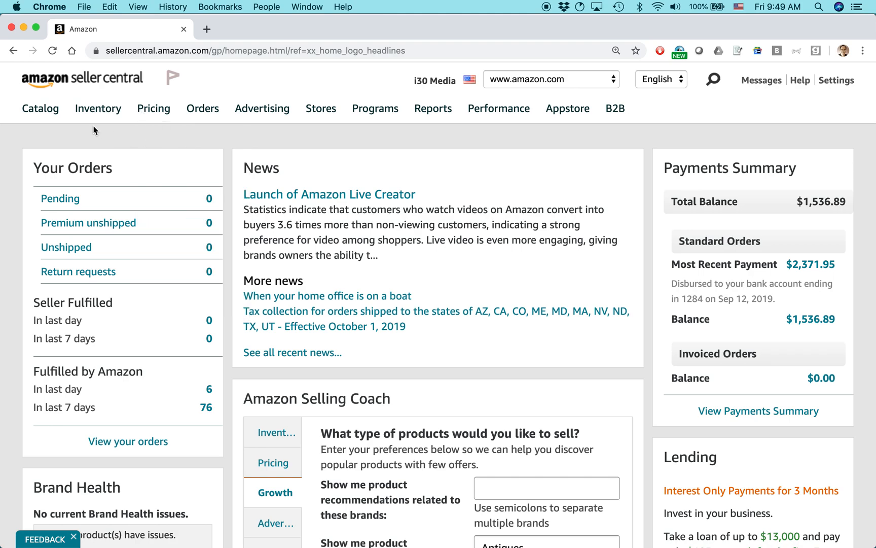
Step: Open the Inventory Planning dashboard from the Inventory menu
left_click(97, 109)
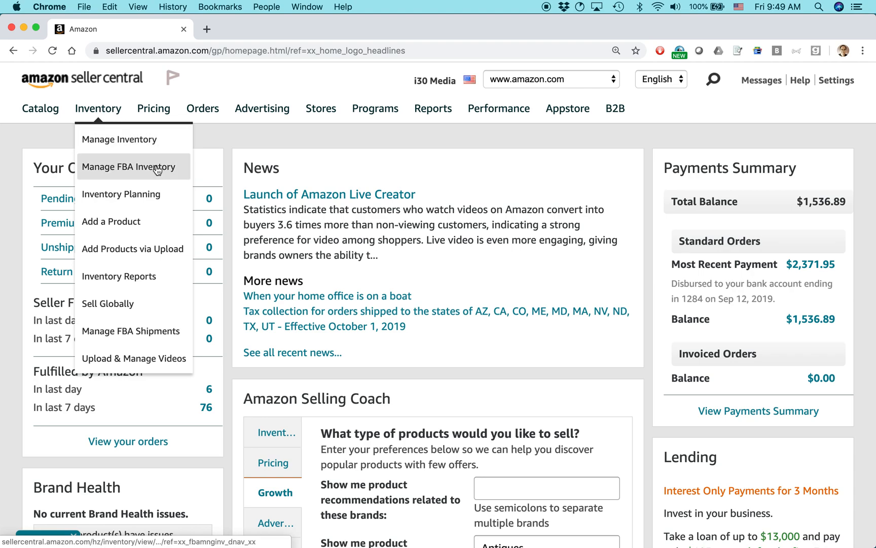
left_click(121, 194)
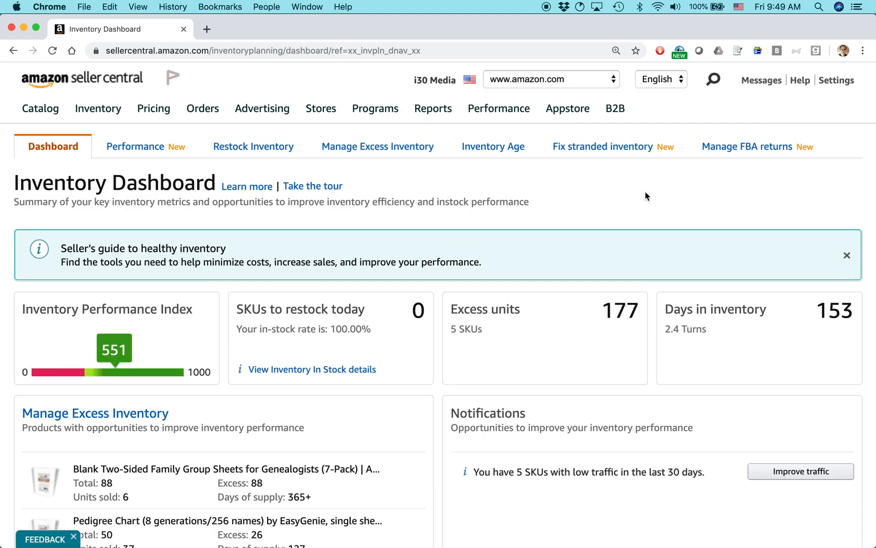
mouse_move(181, 252)
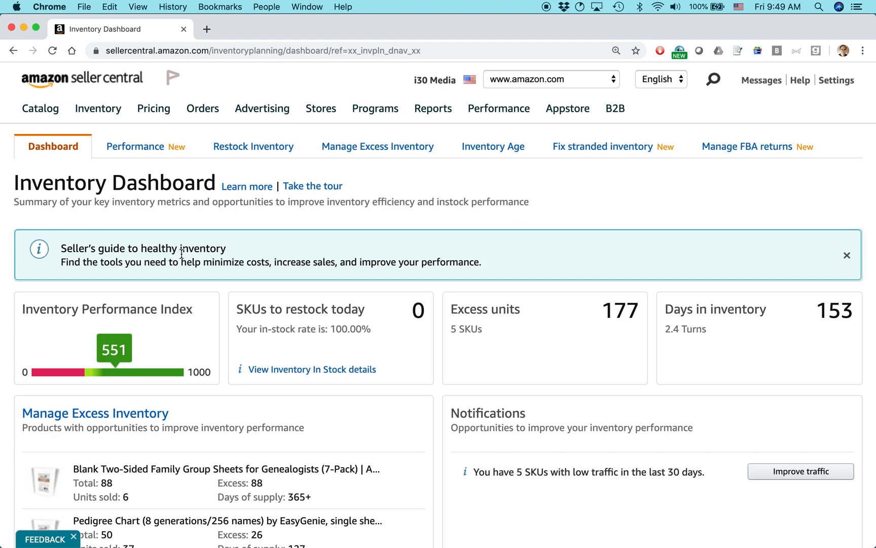
mouse_move(451, 263)
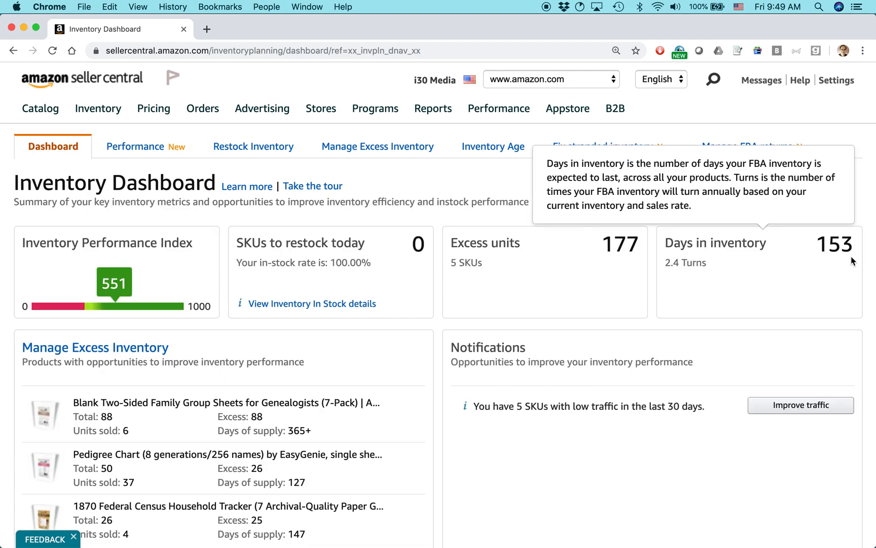
mouse_move(508, 325)
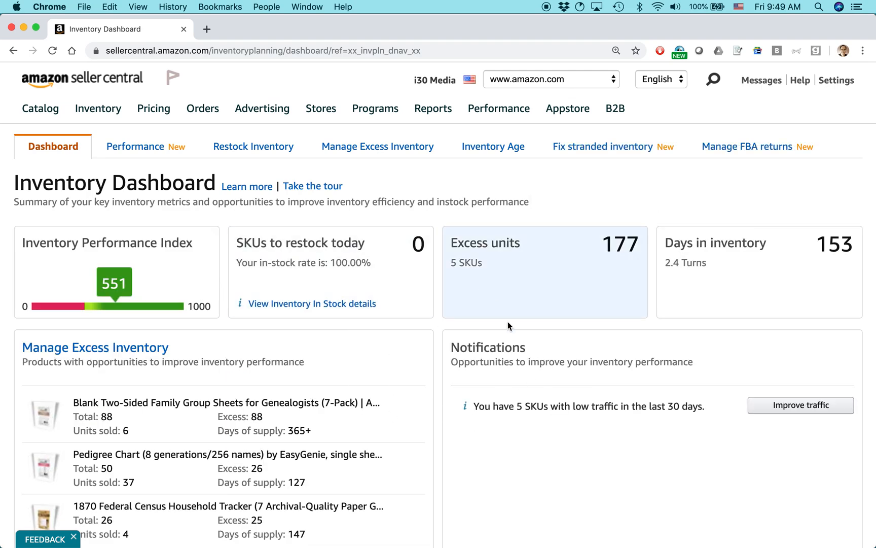
mouse_move(439, 426)
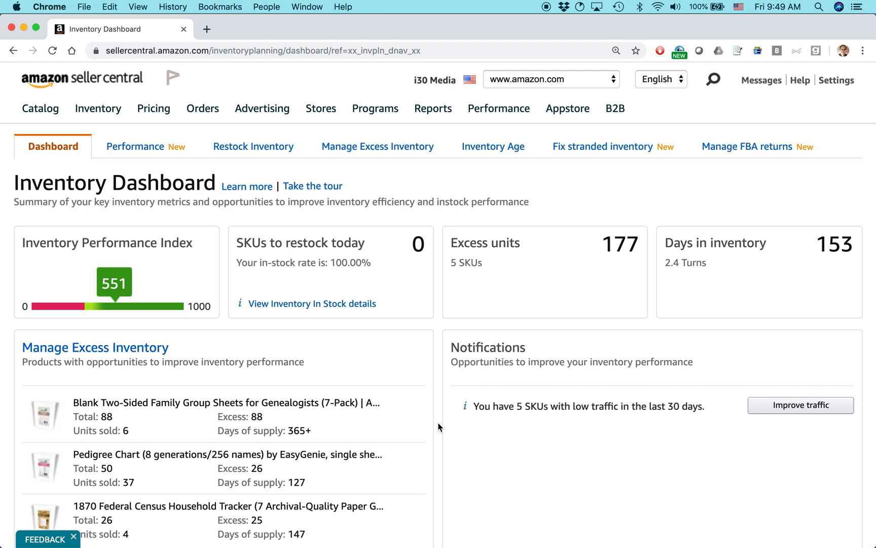
mouse_move(551, 262)
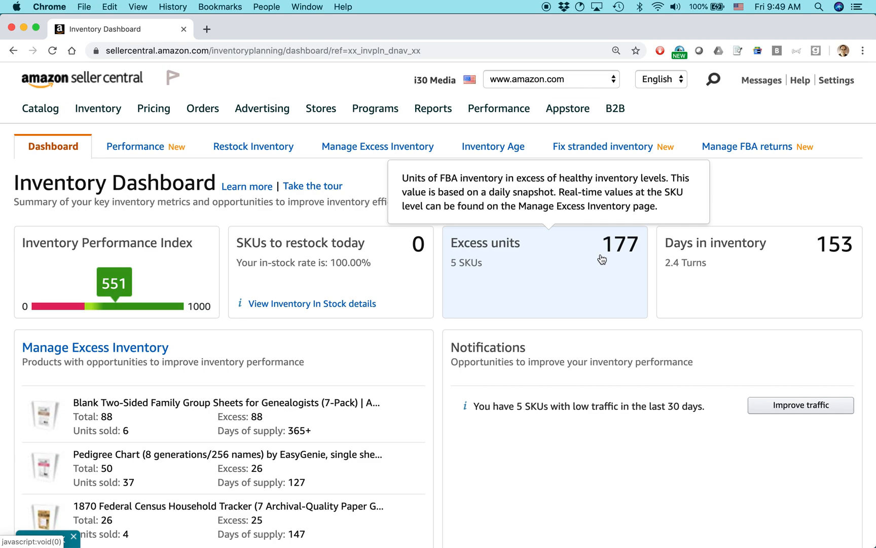
mouse_move(599, 270)
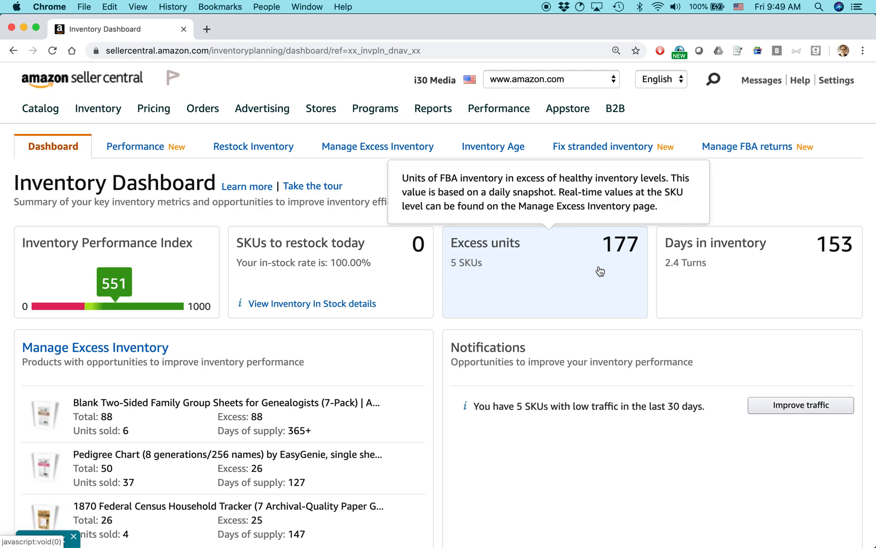
mouse_move(588, 275)
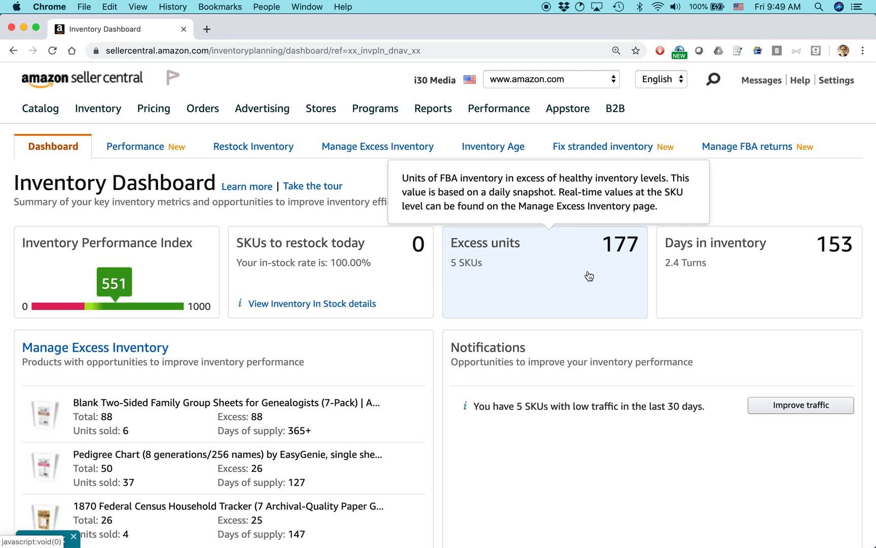
scroll("down", 3)
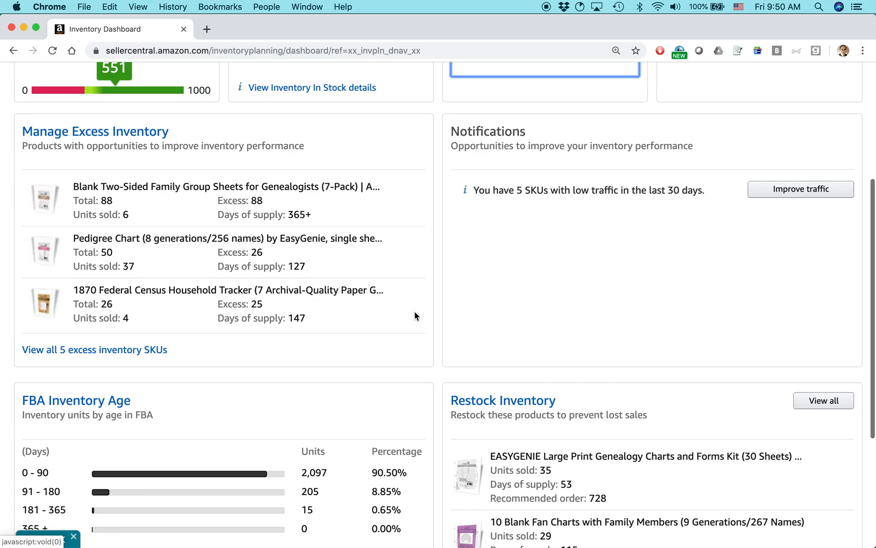
scroll("down", 3)
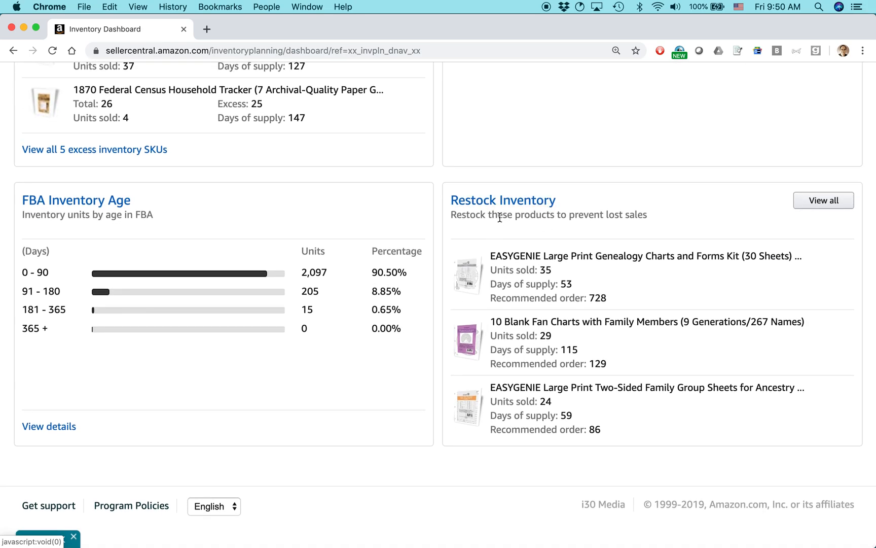
mouse_move(645, 255)
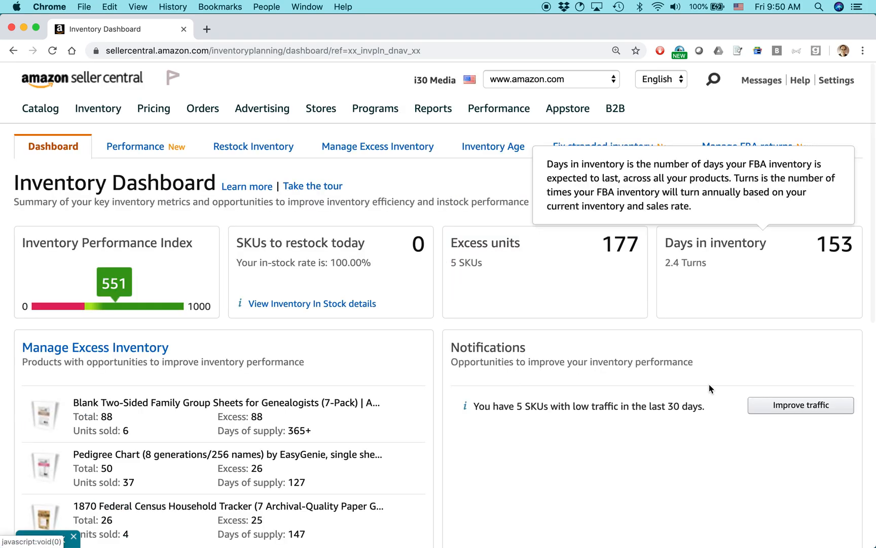
scroll("down", 3)
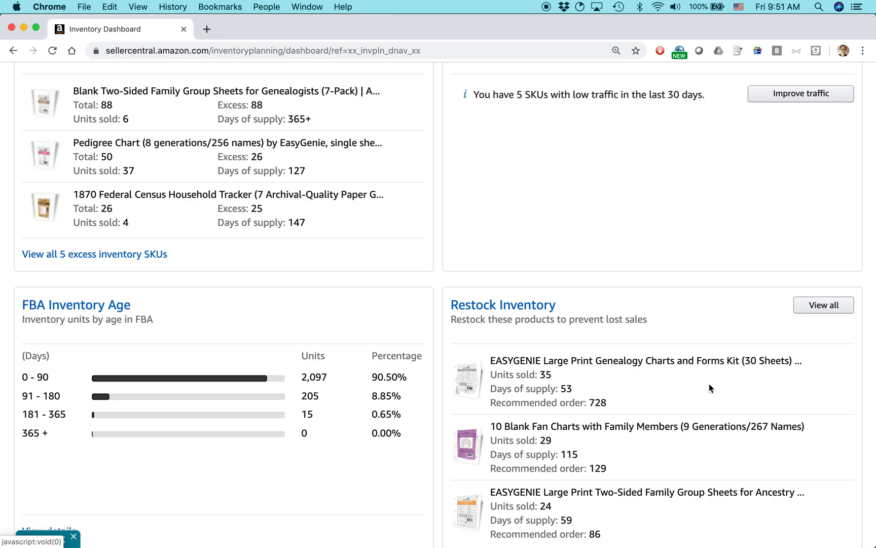
scroll("up", 3)
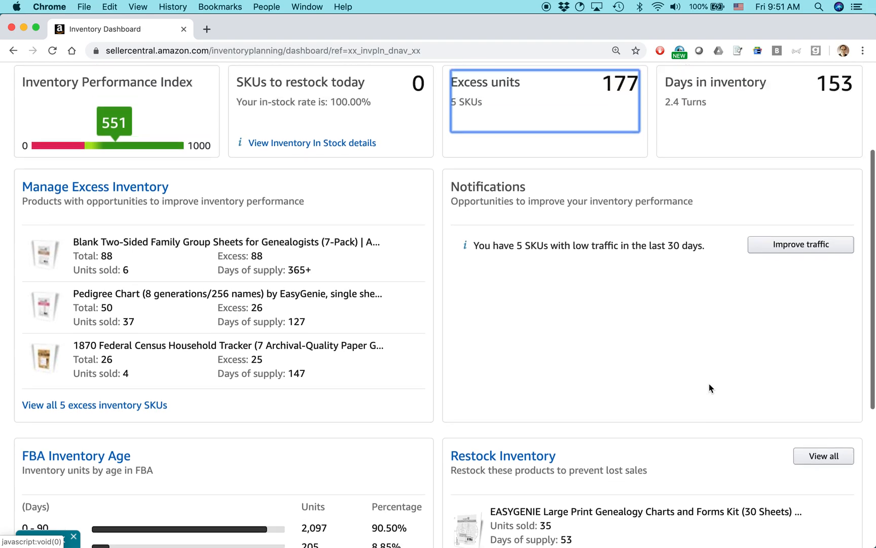
scroll("up", 3)
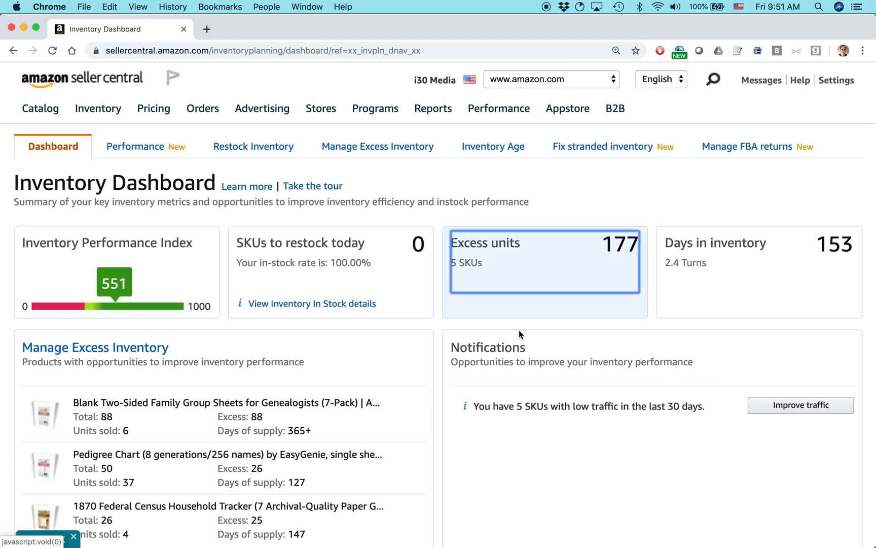
mouse_move(407, 339)
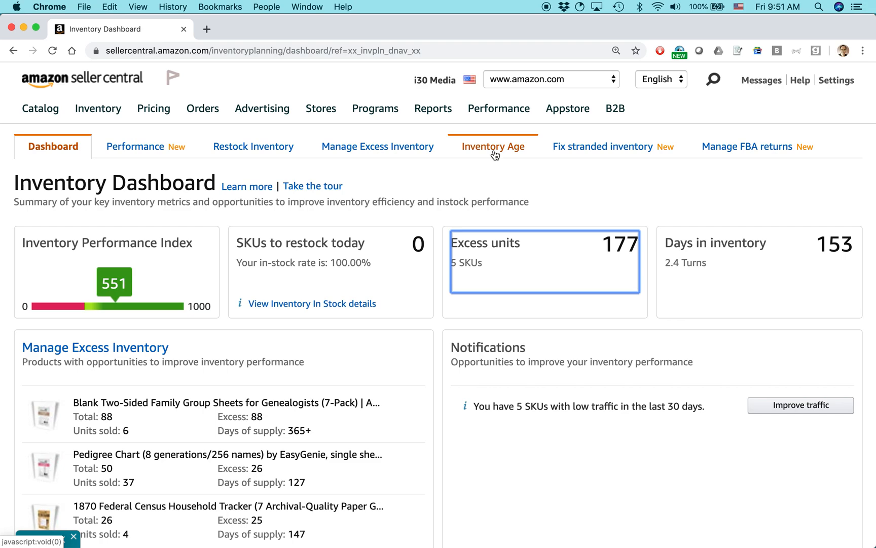
left_click(492, 146)
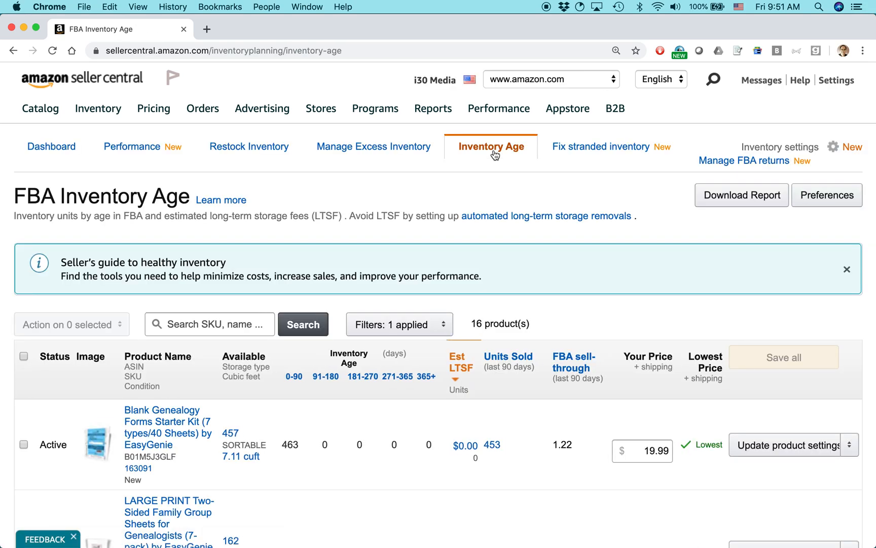
mouse_move(496, 156)
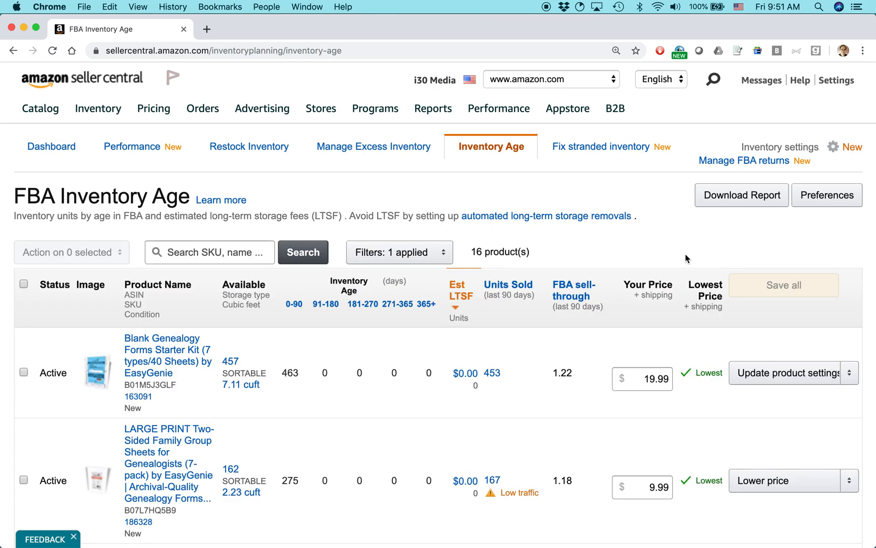
double_click(167, 462)
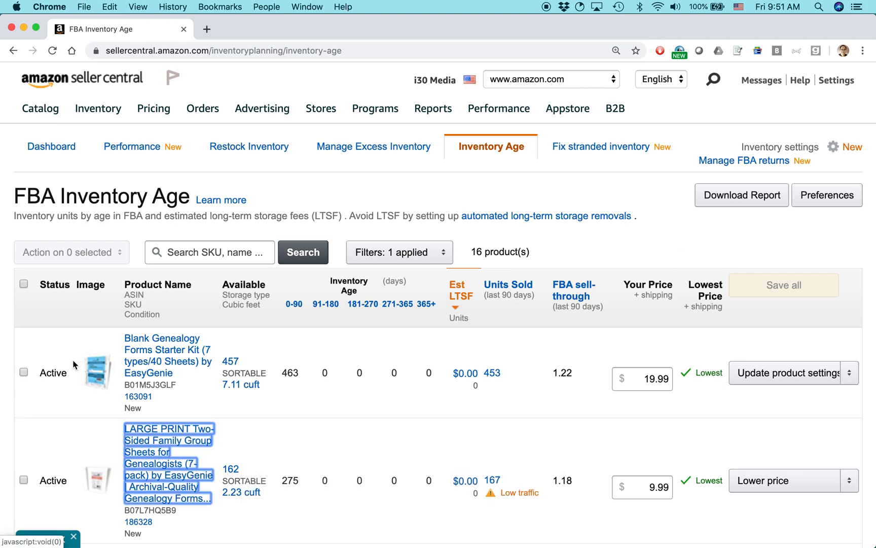
scroll("down", 3)
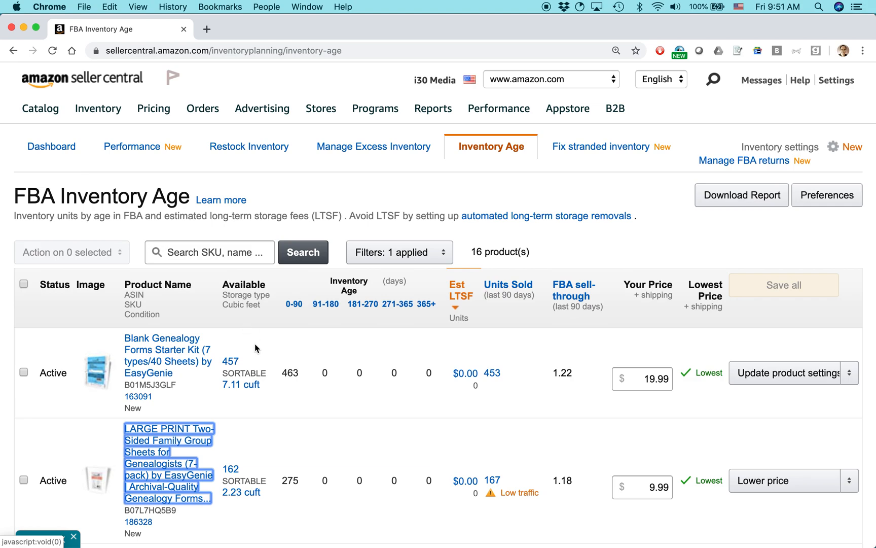
mouse_move(230, 361)
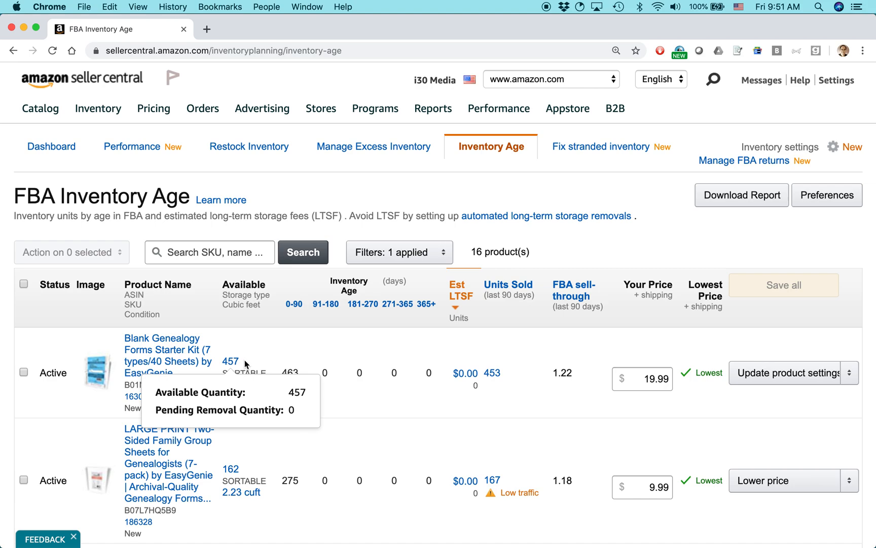
mouse_move(247, 352)
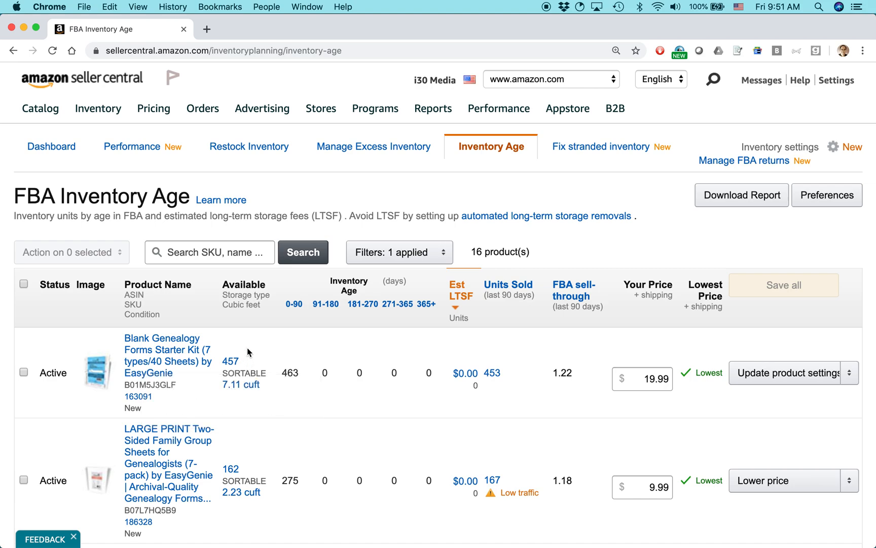
left_click(230, 361)
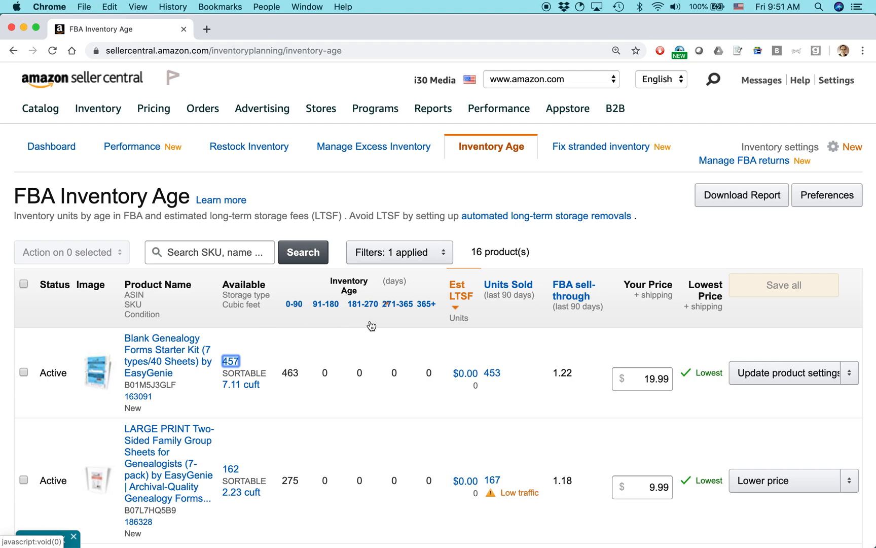
mouse_move(514, 334)
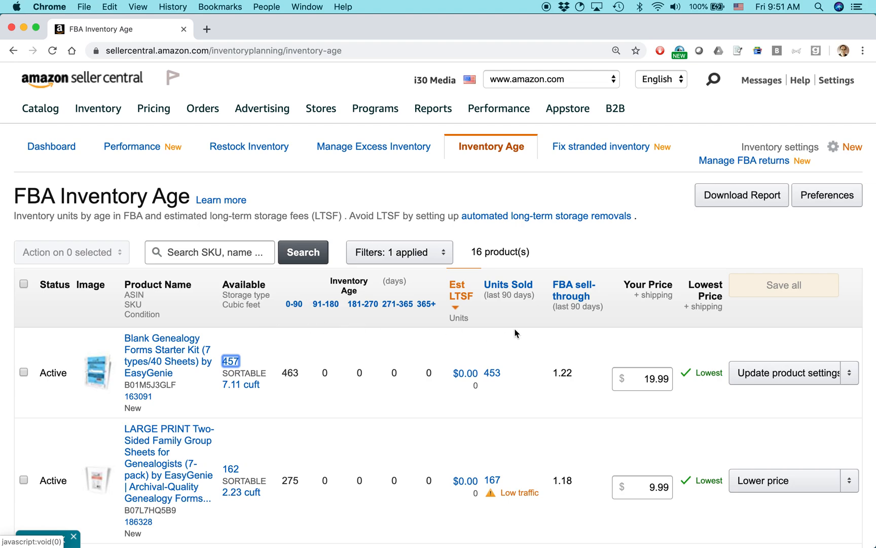
mouse_move(555, 345)
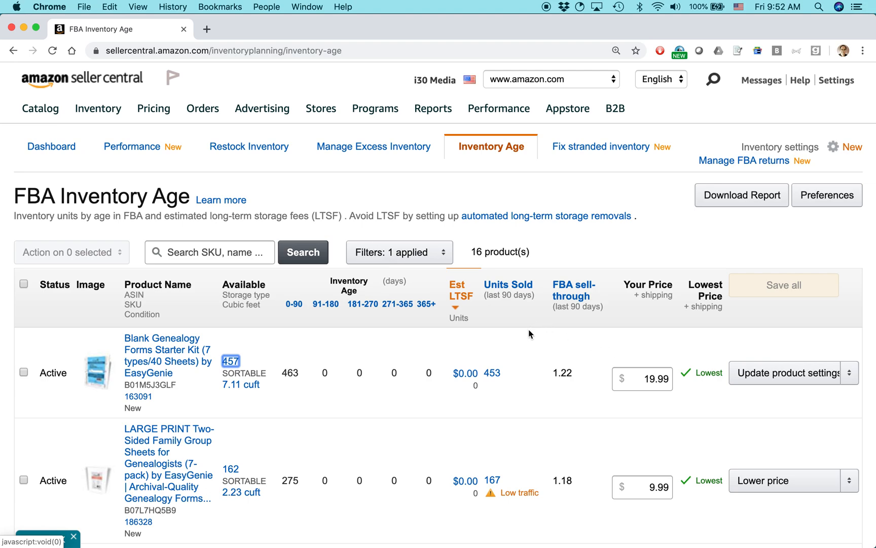
mouse_move(523, 342)
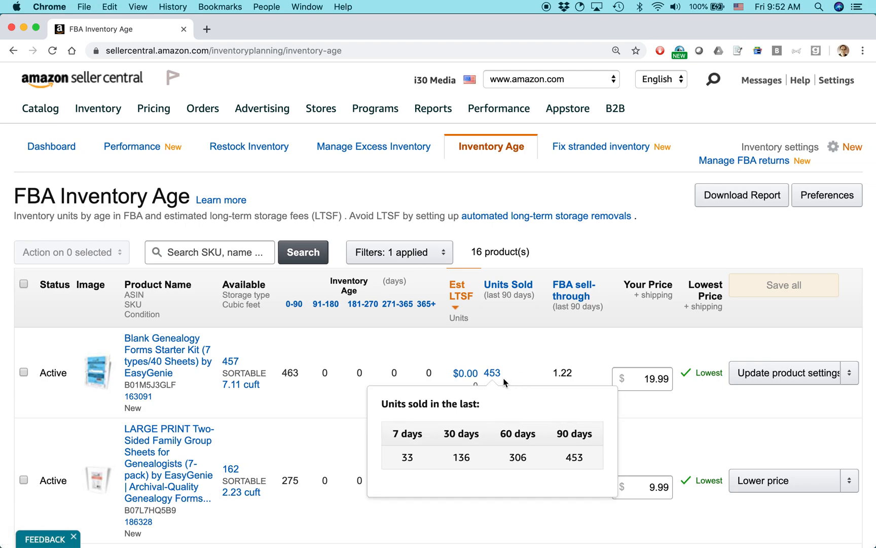
mouse_move(492, 373)
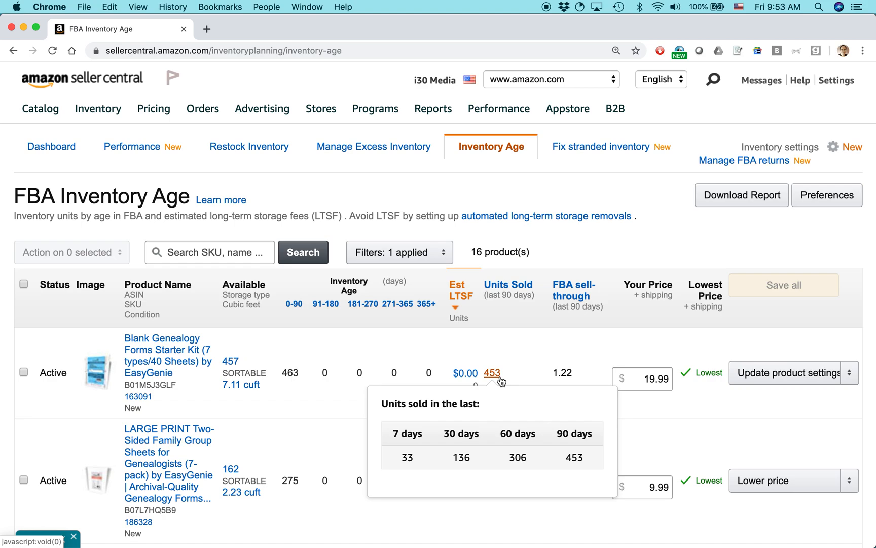
mouse_move(230, 361)
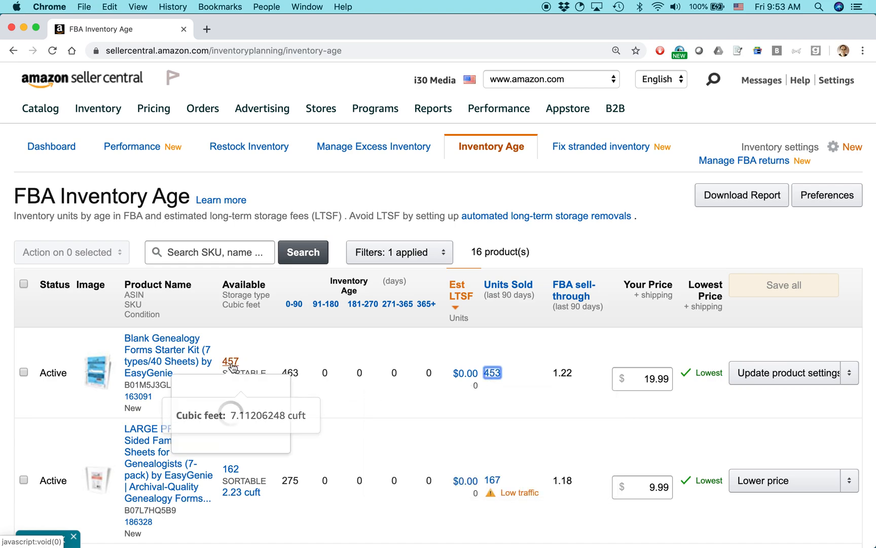
mouse_move(230, 361)
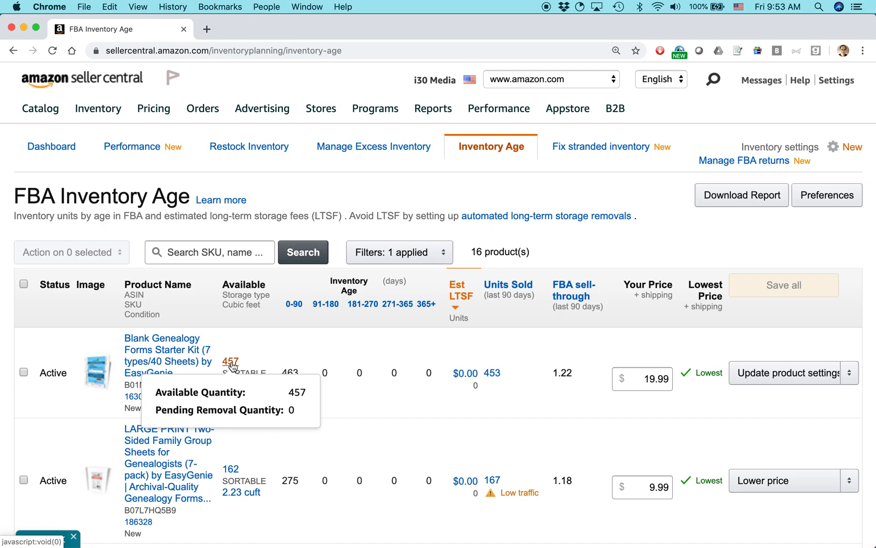
mouse_move(507, 355)
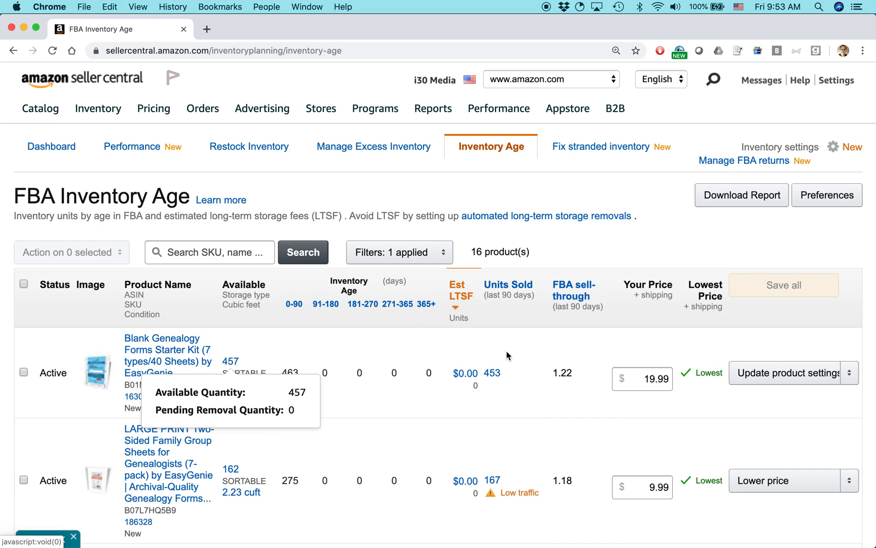
mouse_move(492, 374)
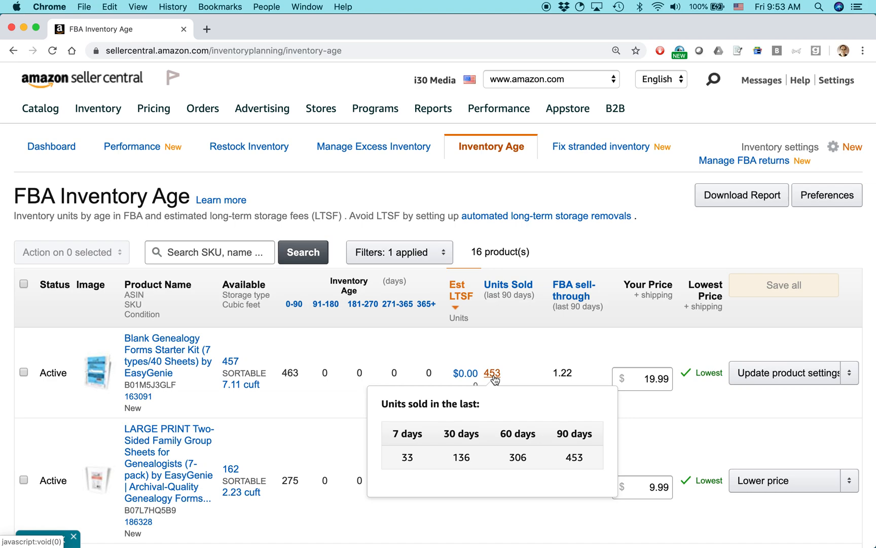
mouse_move(229, 360)
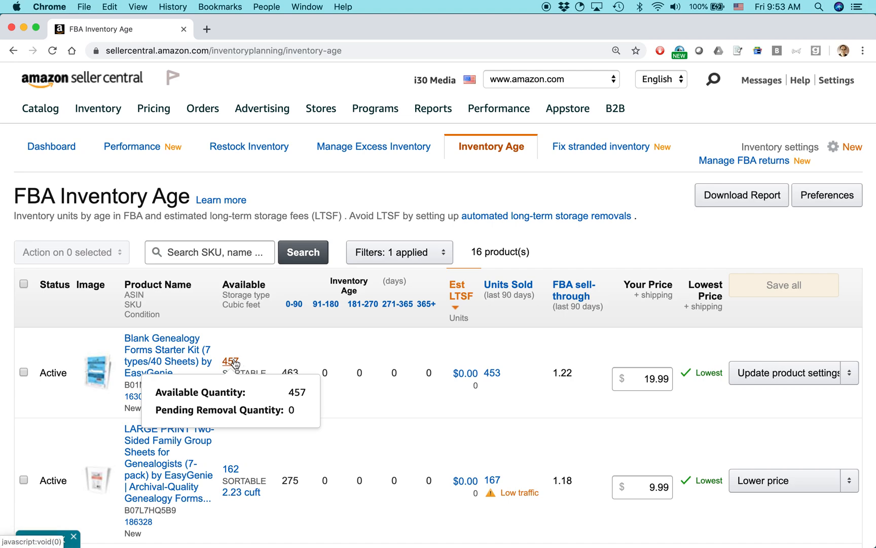
mouse_move(492, 374)
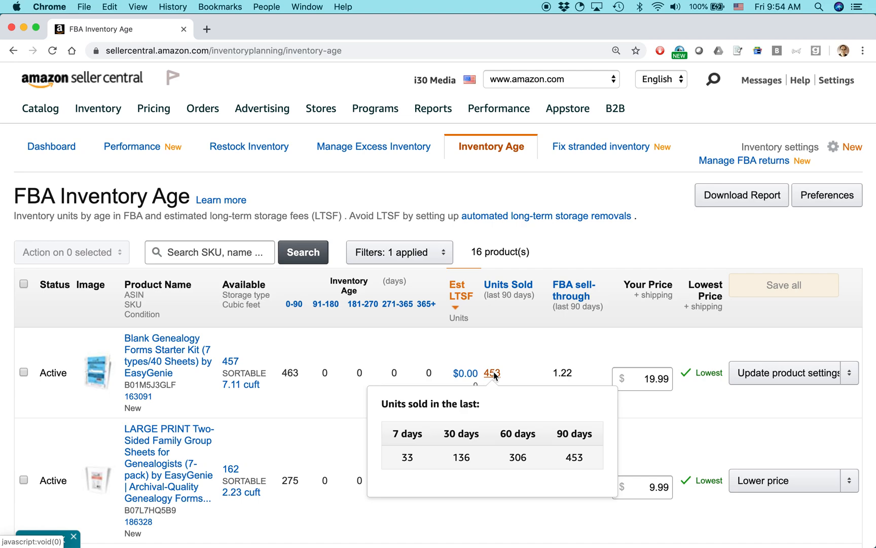
mouse_move(508, 348)
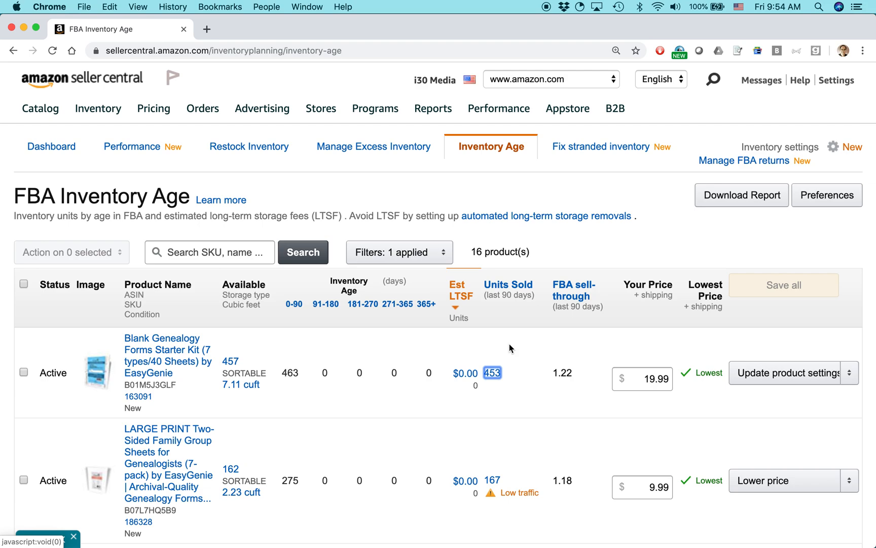
scroll("down", 3)
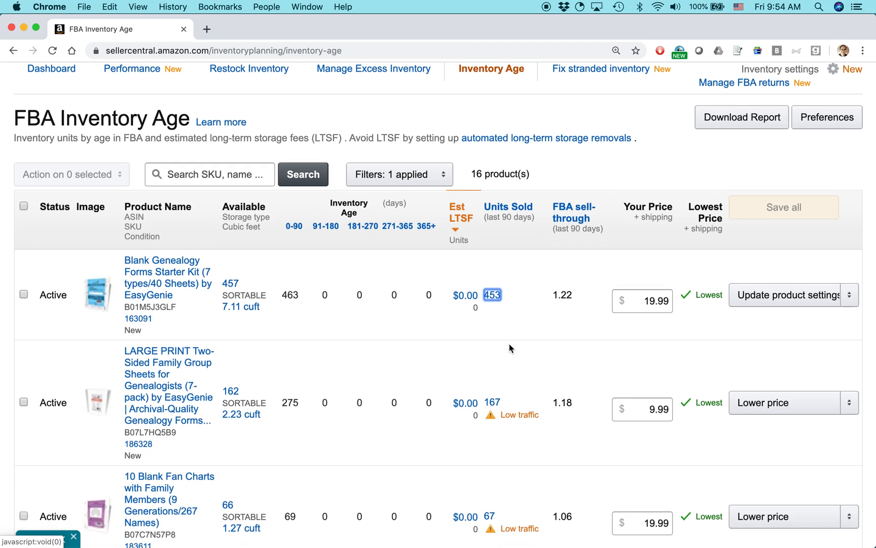
scroll("down", 3)
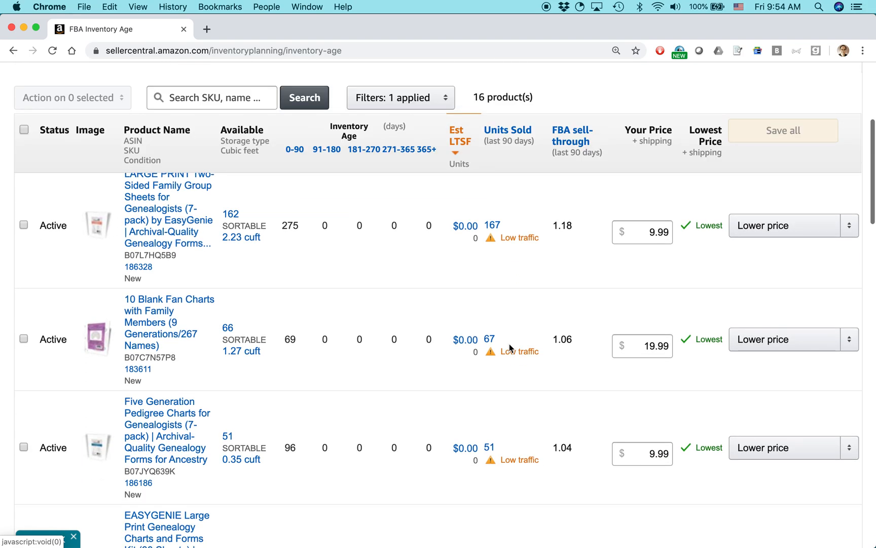
scroll("down", 3)
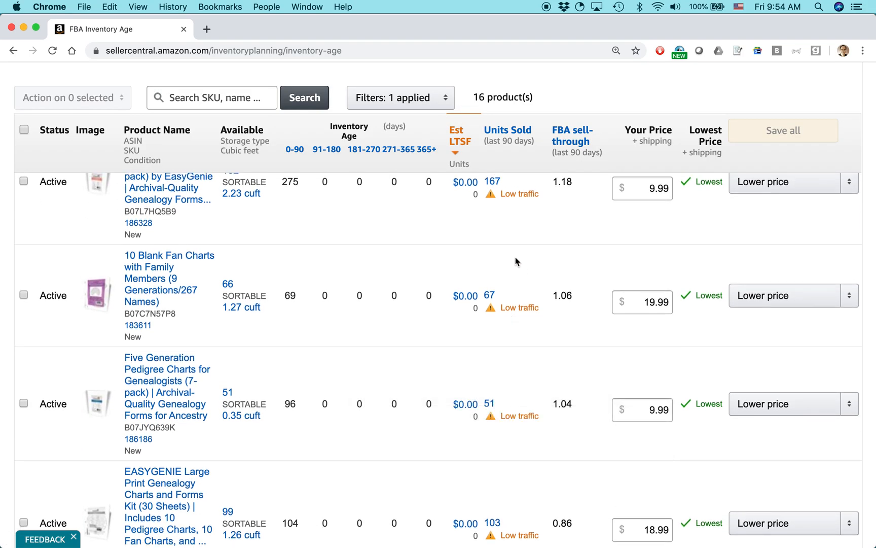
left_click(490, 295)
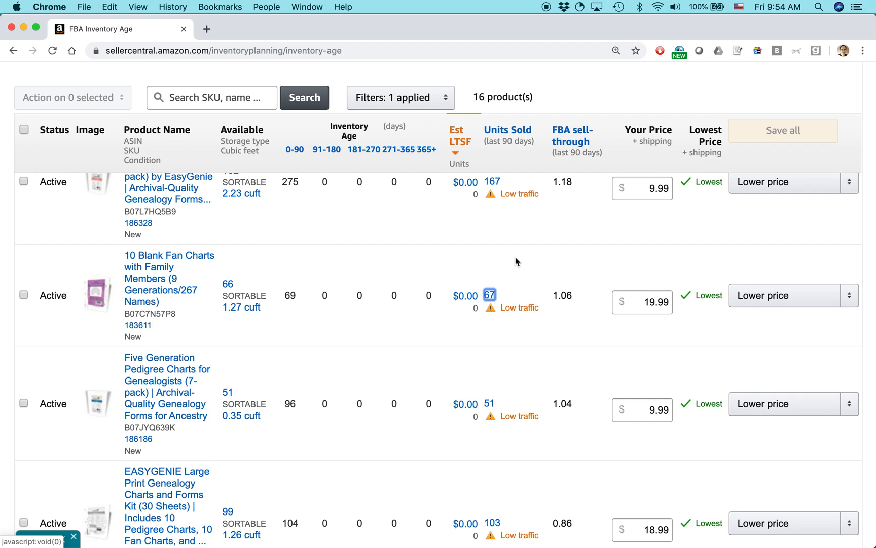
mouse_move(489, 294)
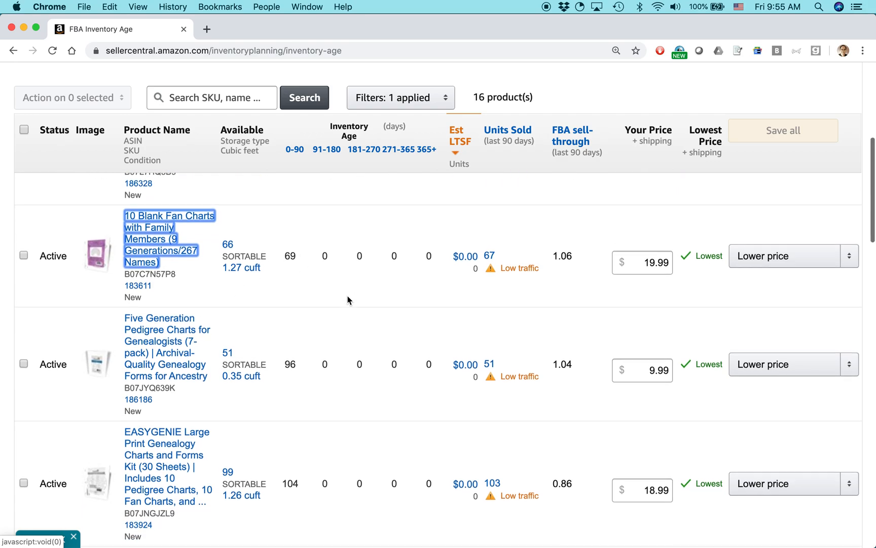
scroll("down", 3)
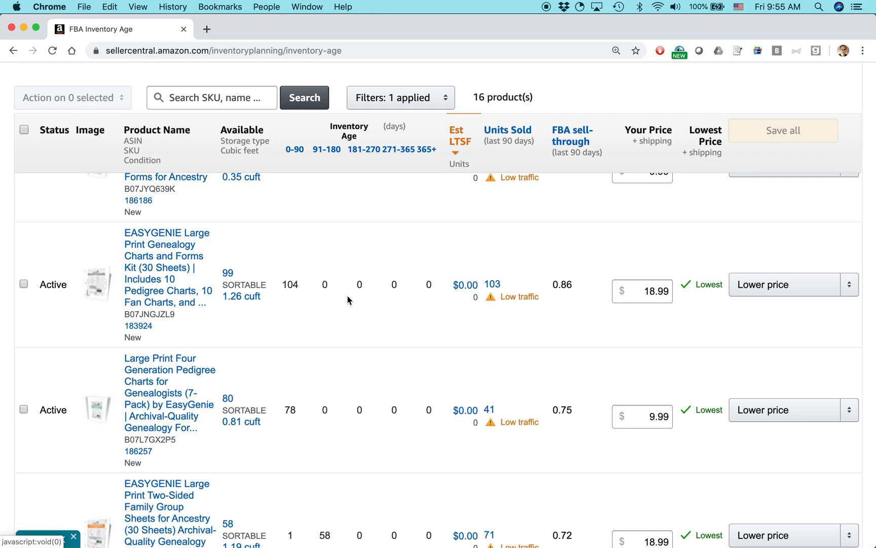
mouse_move(256, 336)
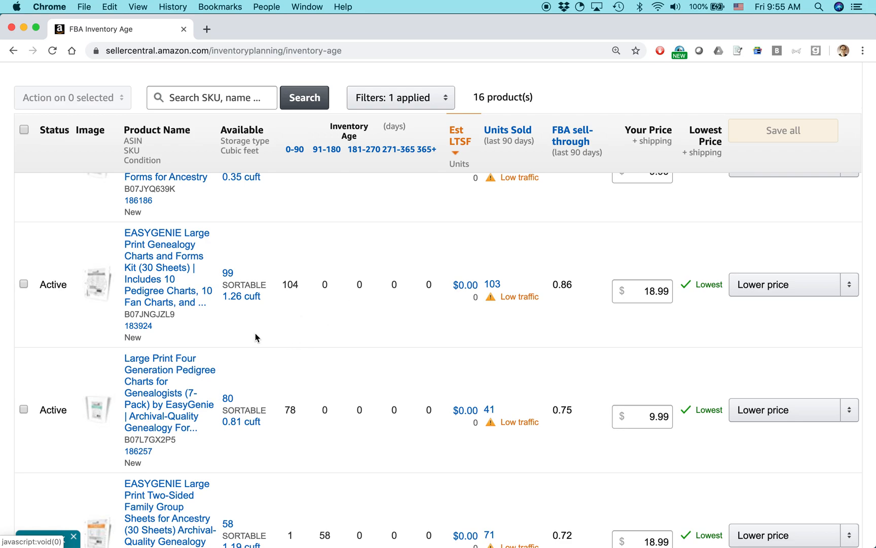
mouse_move(491, 284)
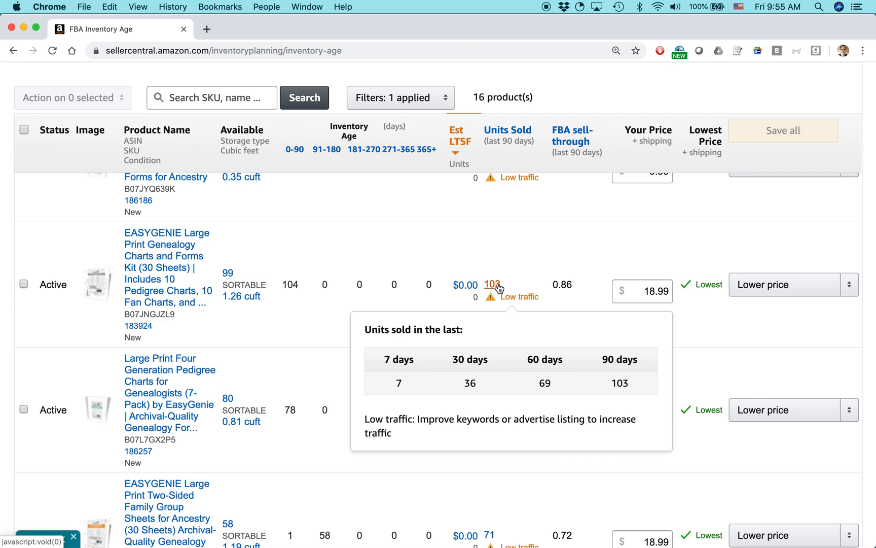
mouse_move(498, 266)
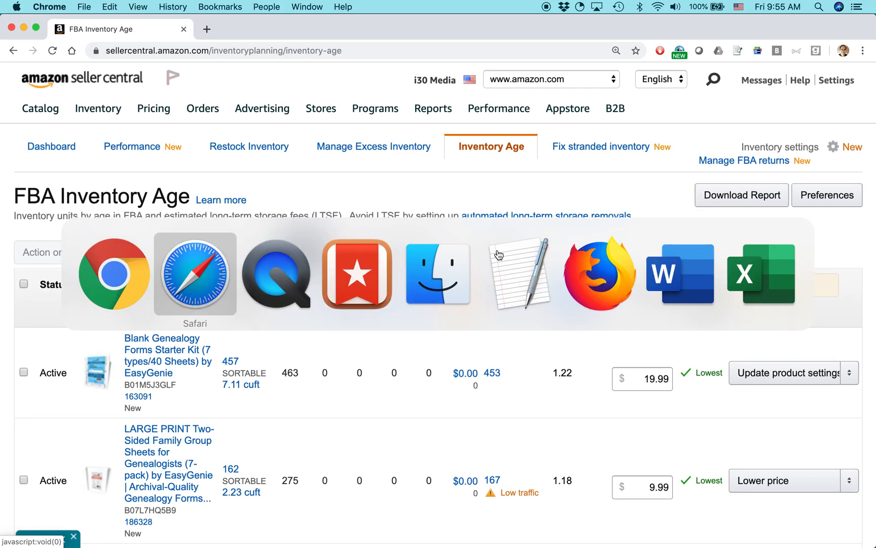
Step: Switch to Safari and go to the Lean Media site's home page
left_click(195, 273)
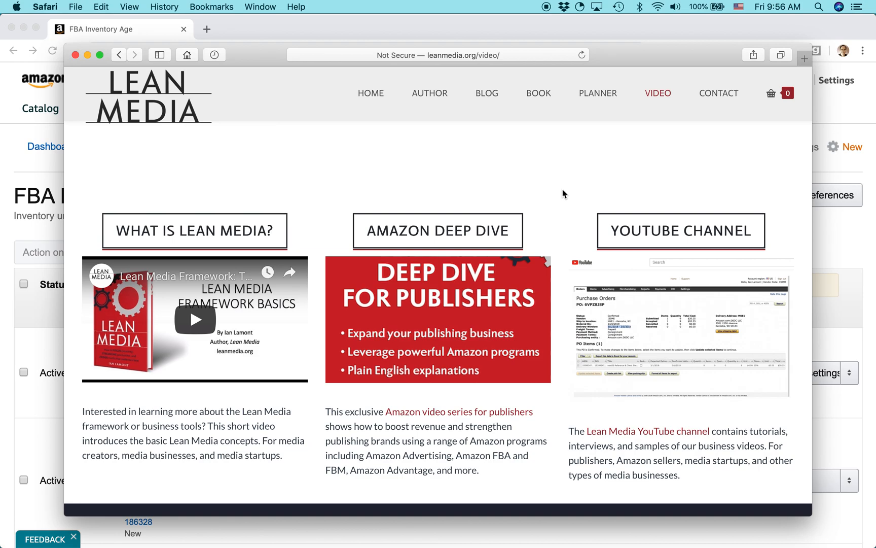
mouse_move(499, 256)
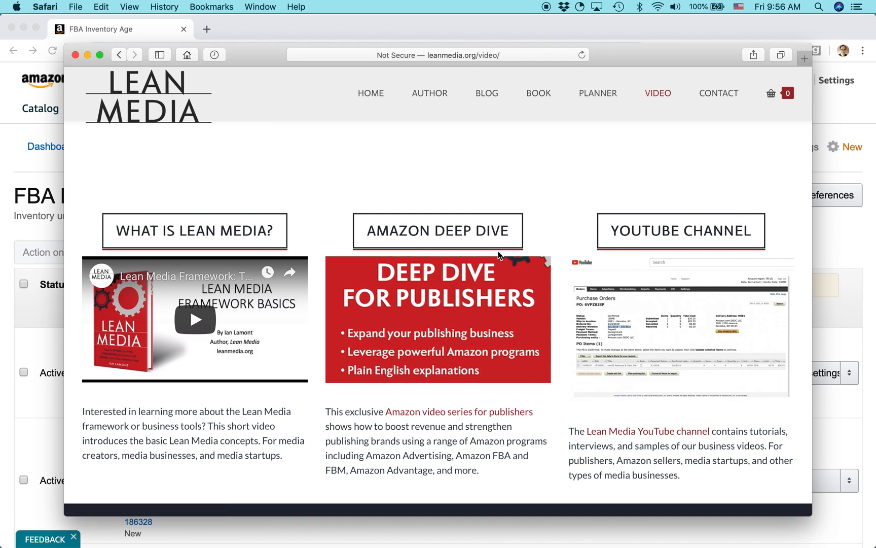
mouse_move(688, 259)
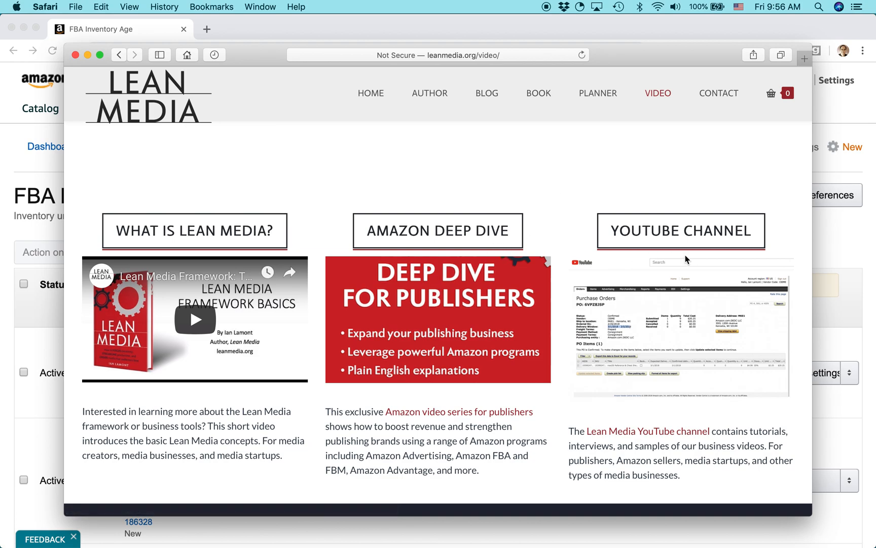
mouse_move(684, 253)
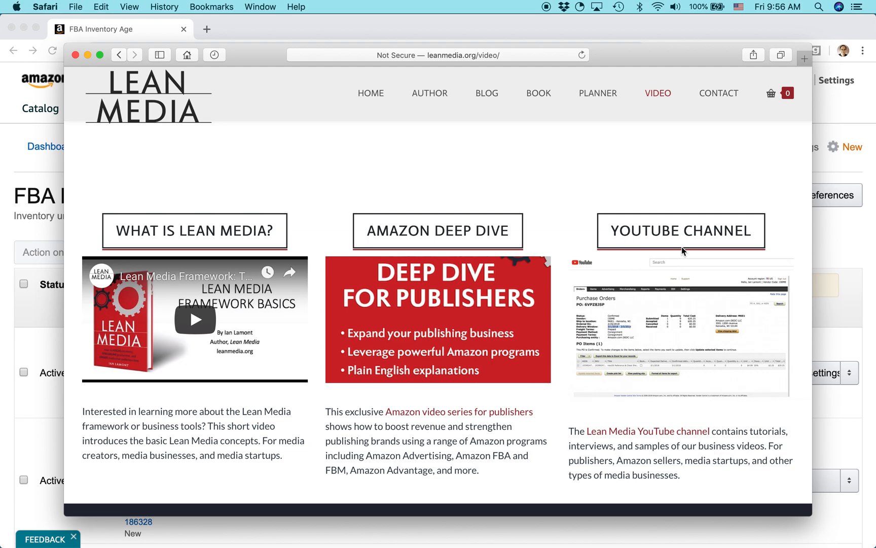
mouse_move(370, 92)
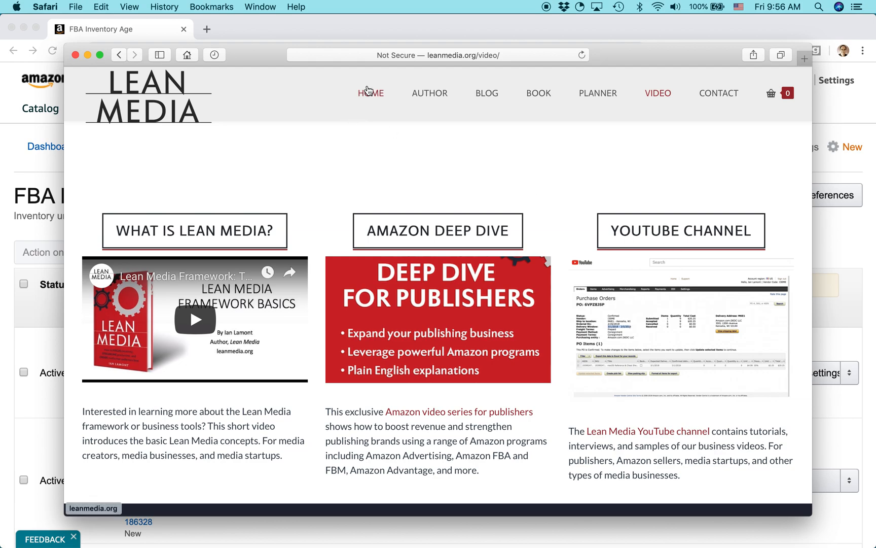
left_click(370, 93)
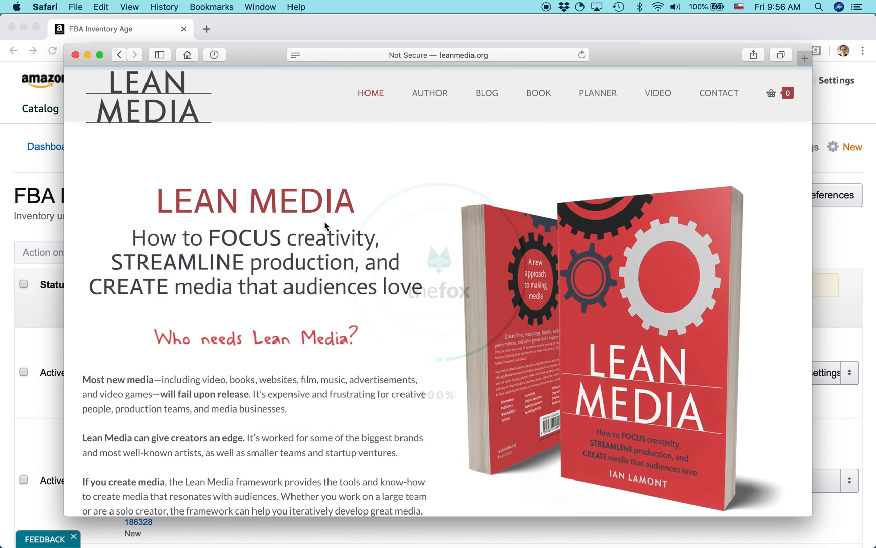
mouse_move(330, 215)
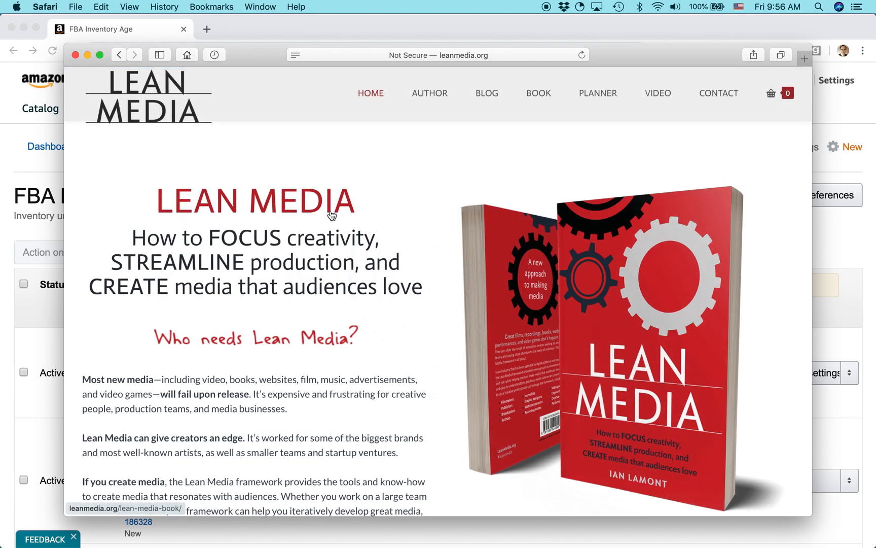
mouse_move(394, 166)
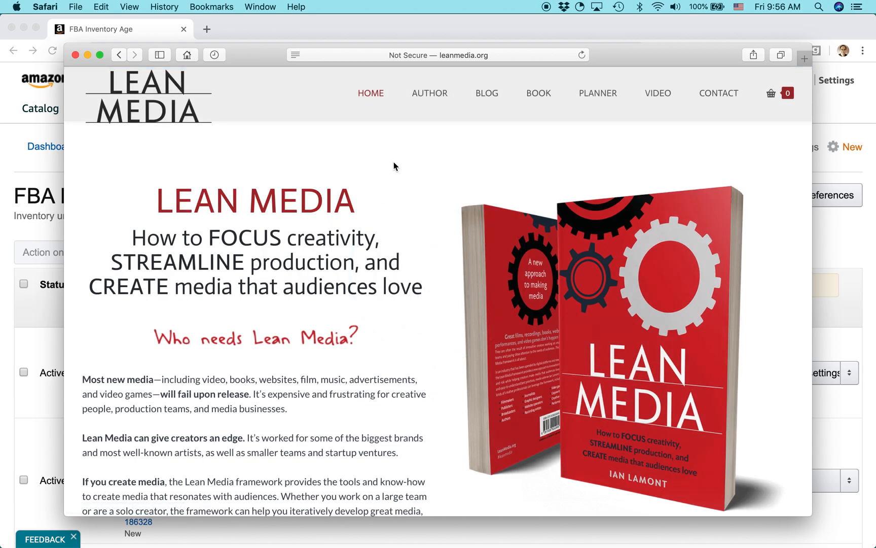